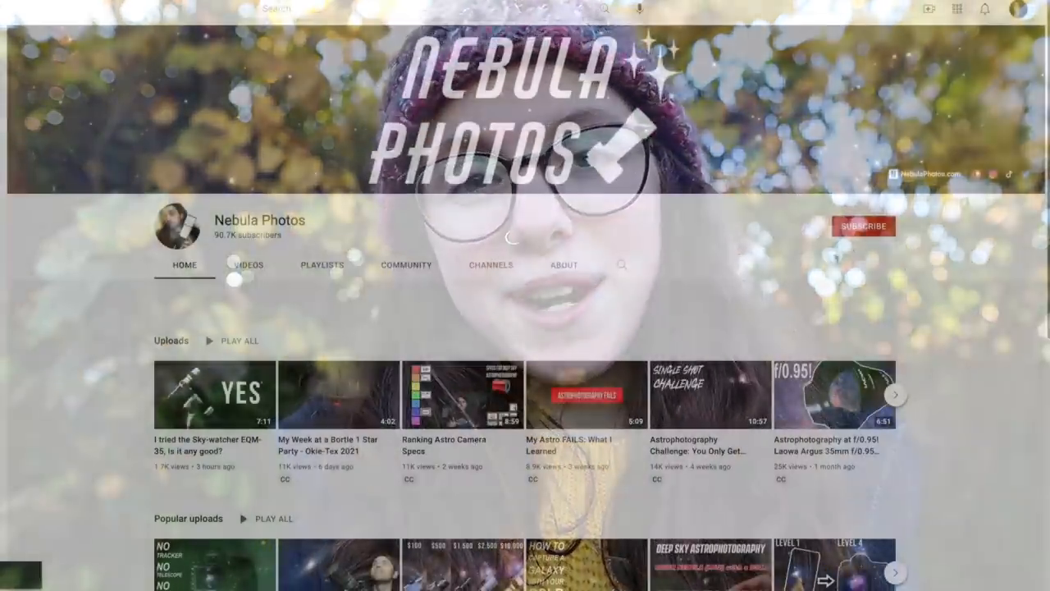
Step: View the Elephant Trunk Nebula in Aladin Lite with the red and green field-of-view outlines
left_click(863, 226)
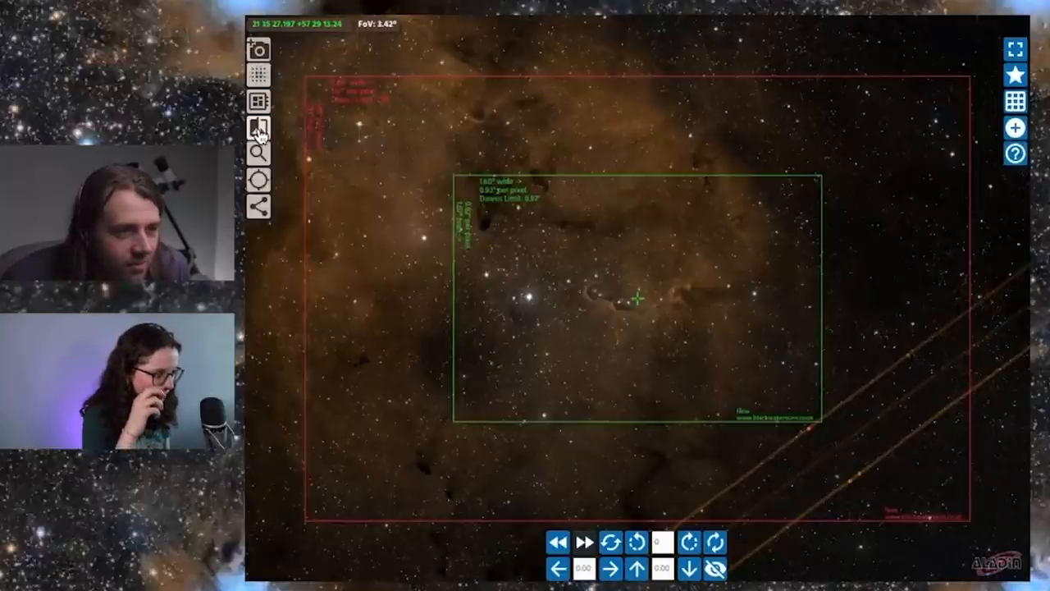
left_click_drag(636, 299, 519, 250)
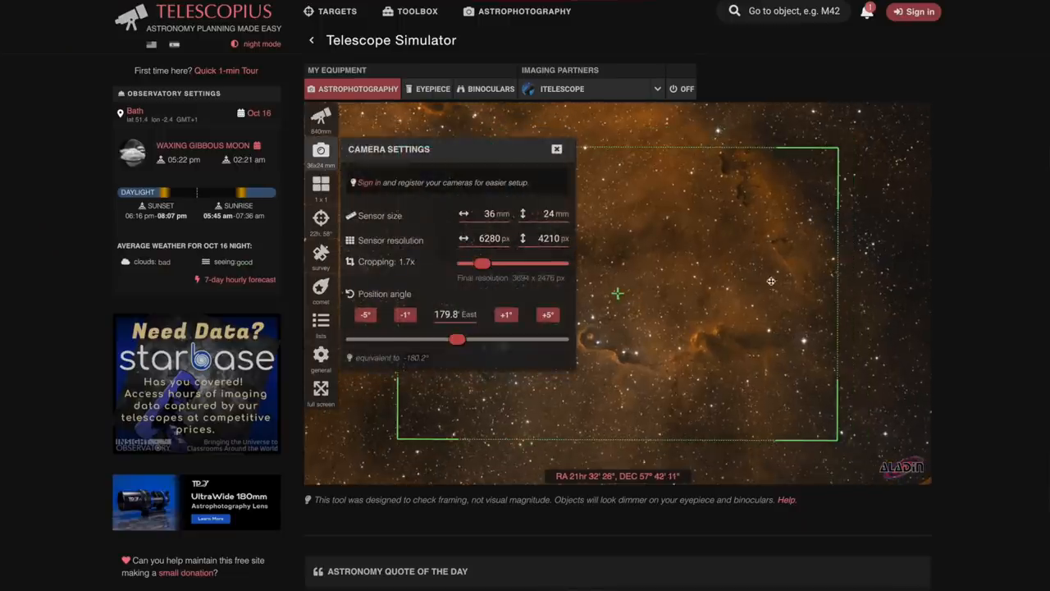
Step: Preview the Telescopius framing with a 36×24 mm, 6280×4210 px sensor cropped 1.7x
left_click(557, 149)
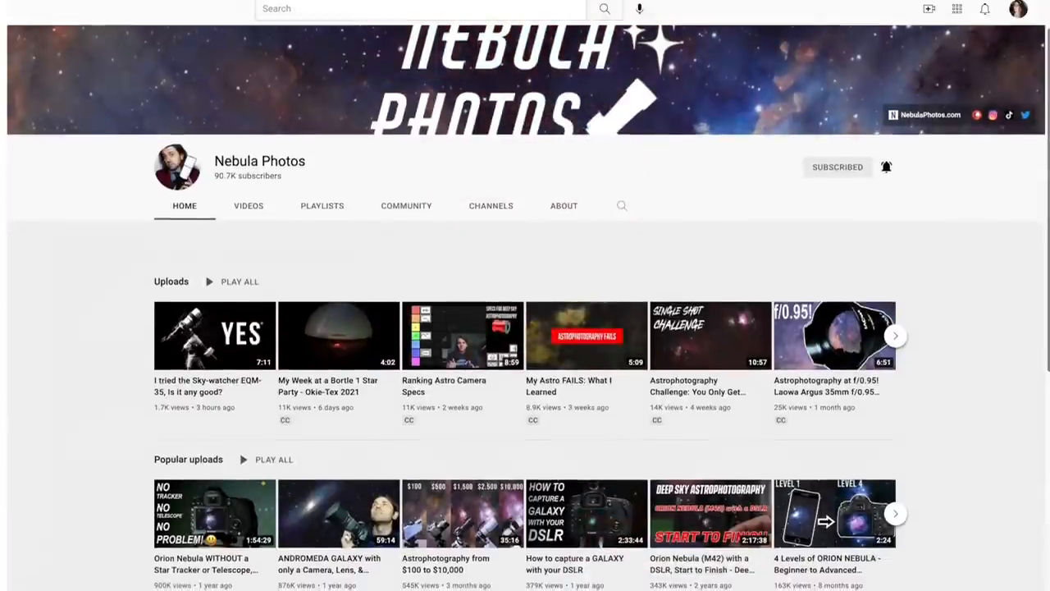
Step: Scroll down the Nebula Photos channel home page through its uploads and popular videos
scroll("down", 3)
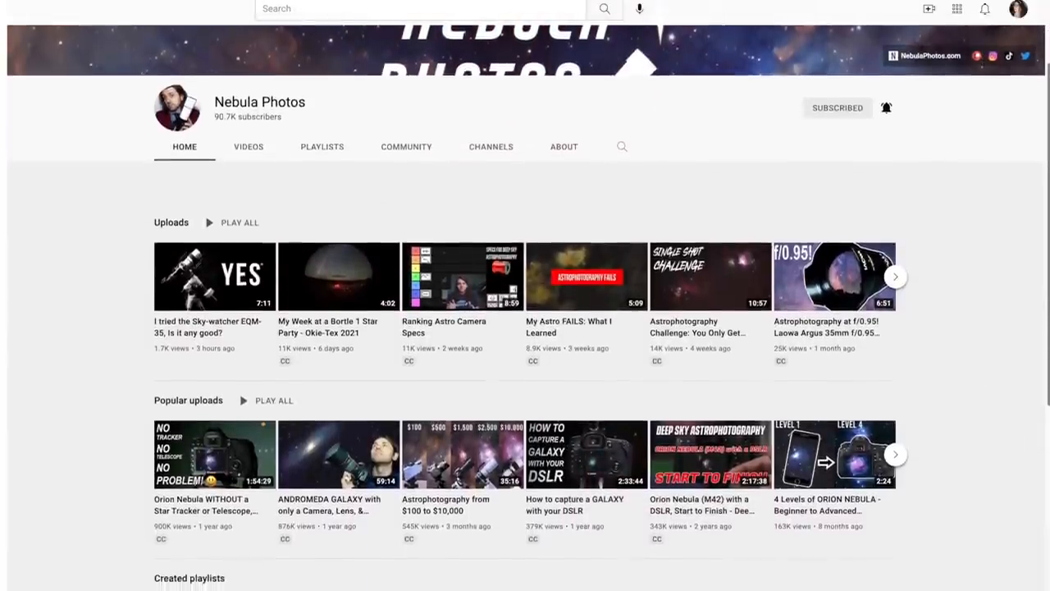
scroll("down", 3)
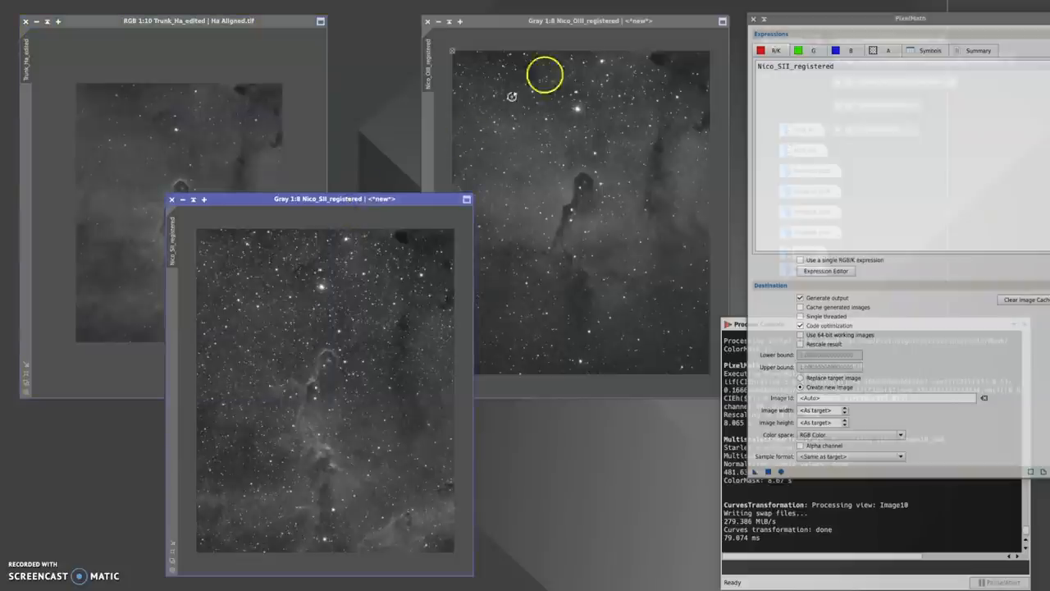
Step: Return to PixInsight's PixelMath with Nico_SII_registered as the red channel expression
left_click(574, 20)
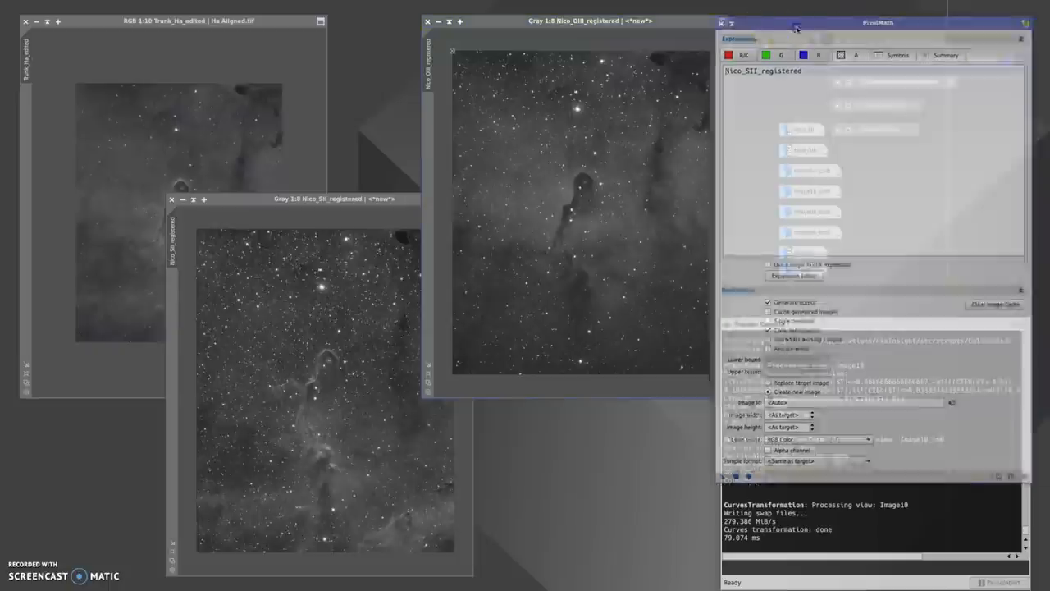
Step: Review the green (Trunk_Ha_edited) and blue (Nico_OIII_registered) expressions and colour space options
left_click_drag(877, 22, 767, 22)
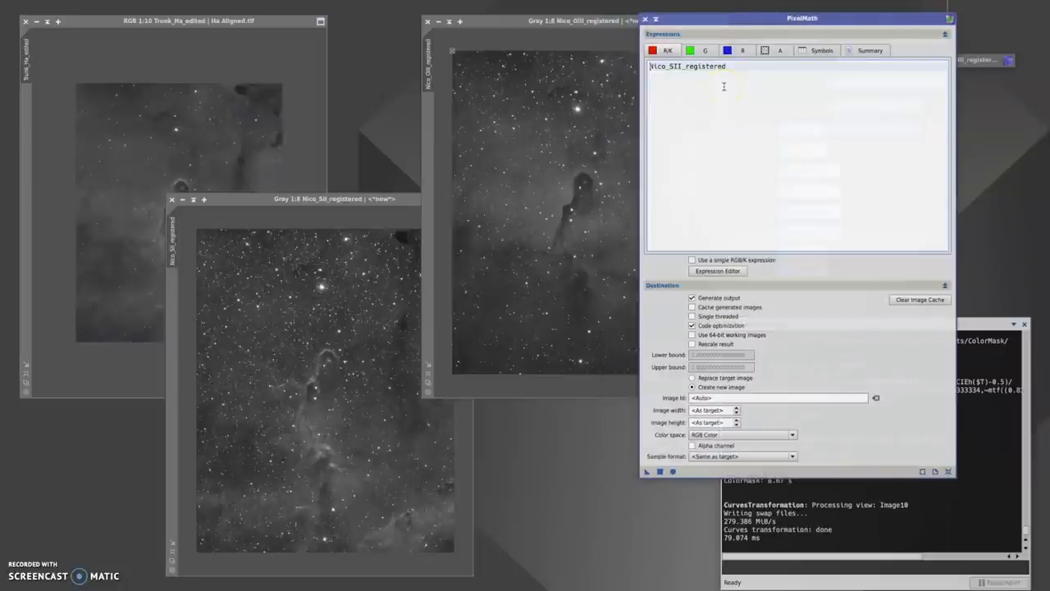
left_click(690, 50)
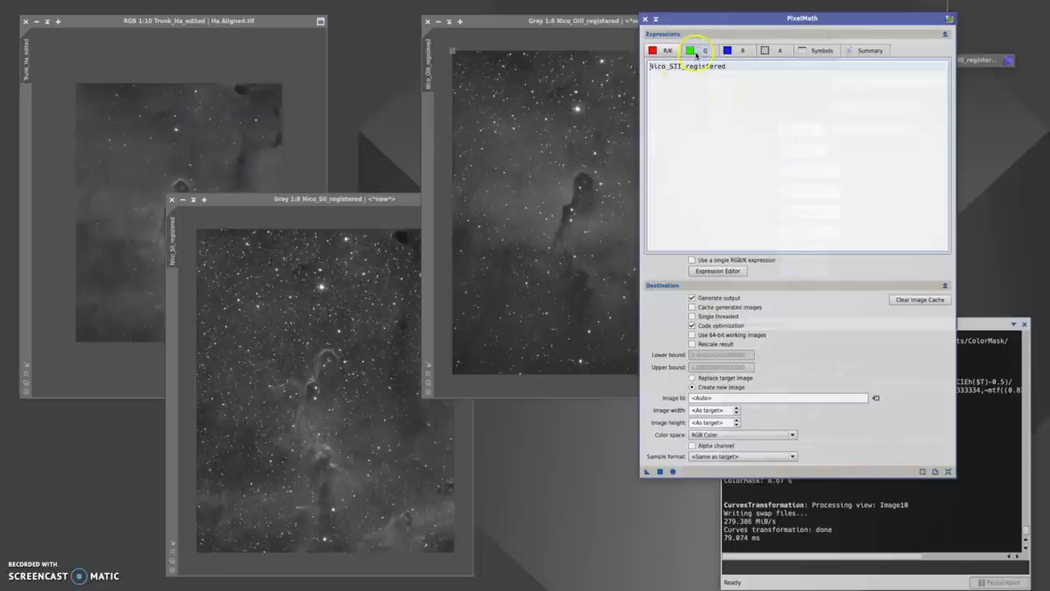
left_click(697, 50)
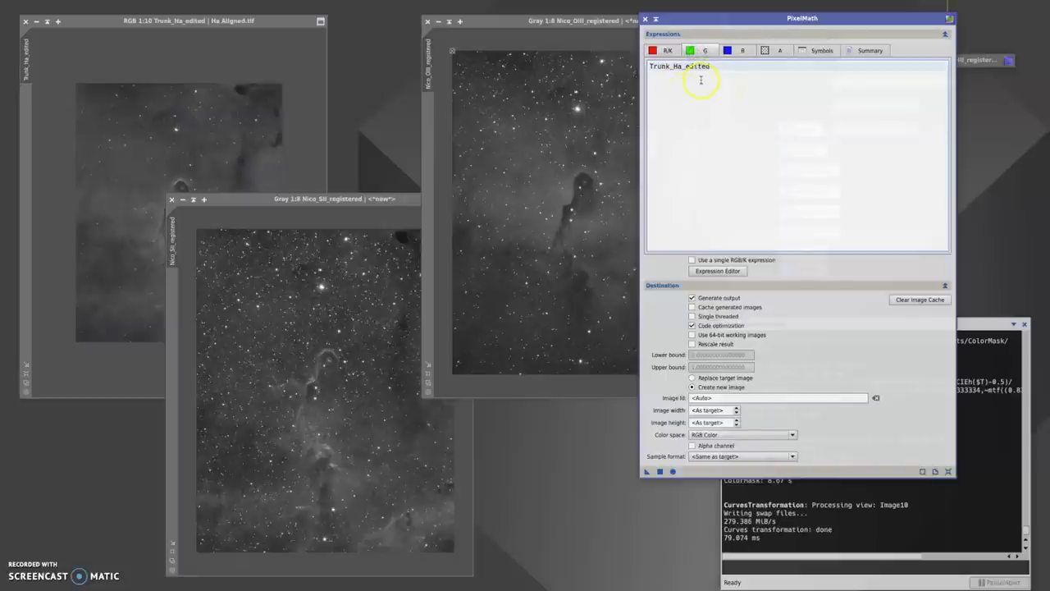
left_click(726, 50)
type("Nico_OIII_registered")
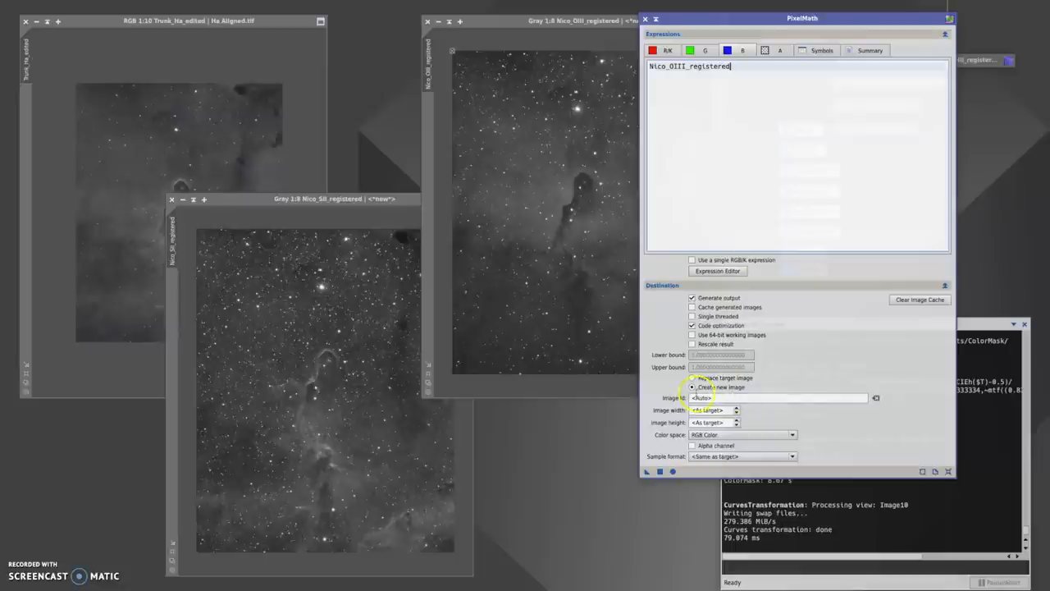
left_click(693, 386)
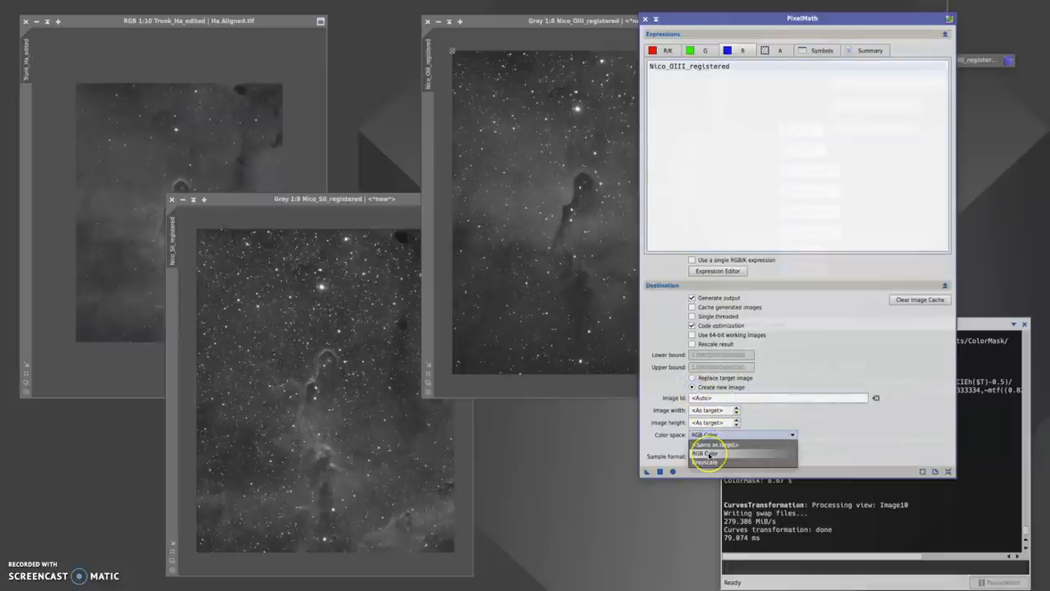
left_click(704, 454)
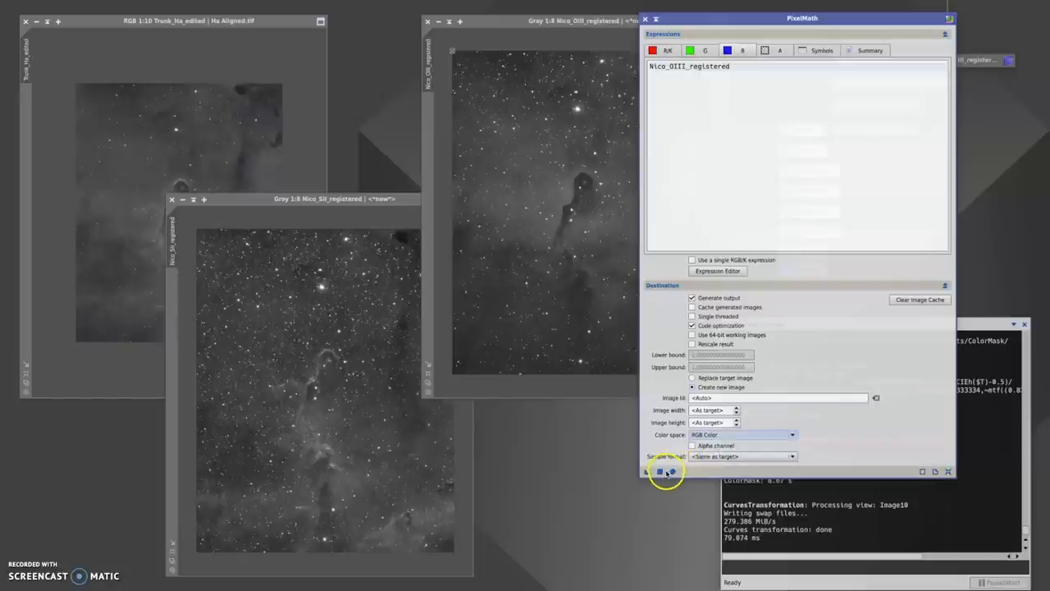
Step: Apply PixelMath to produce Image14, the new SHO colour combination
left_click(660, 471)
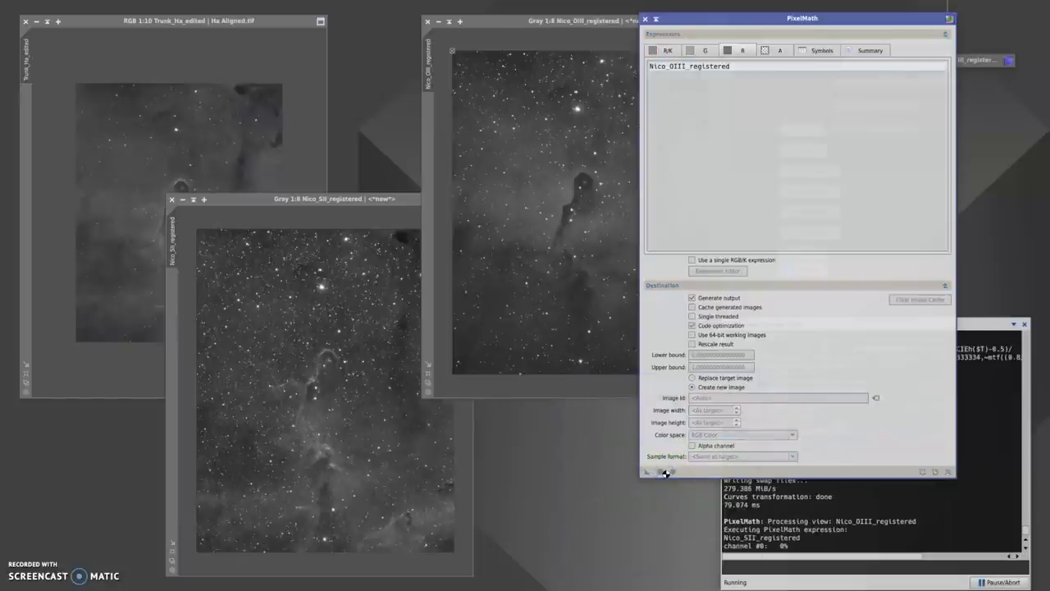
left_click(665, 472)
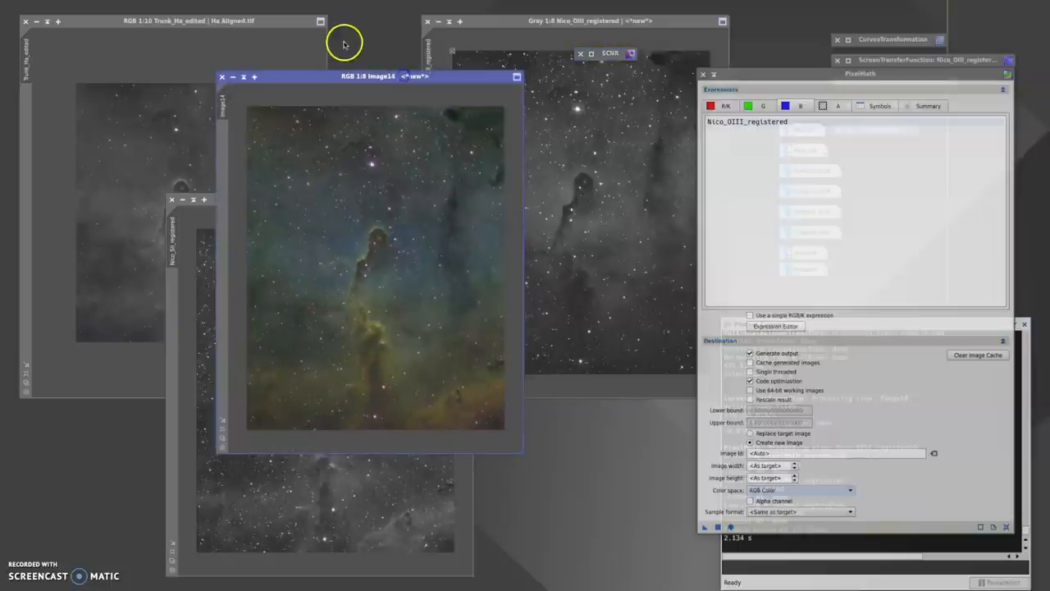
left_click(150, 5)
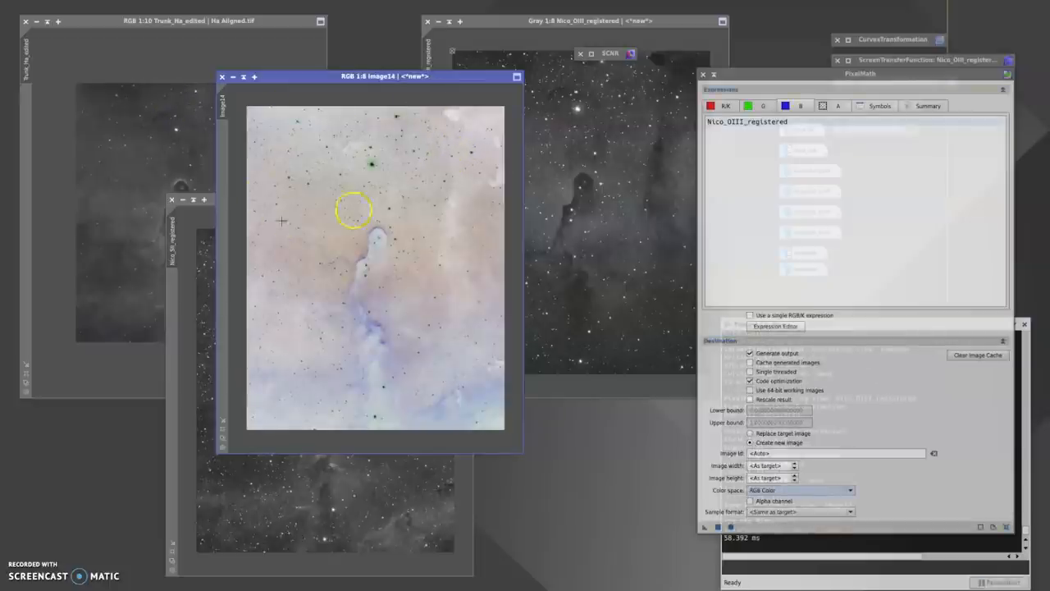
mouse_move(586, 58)
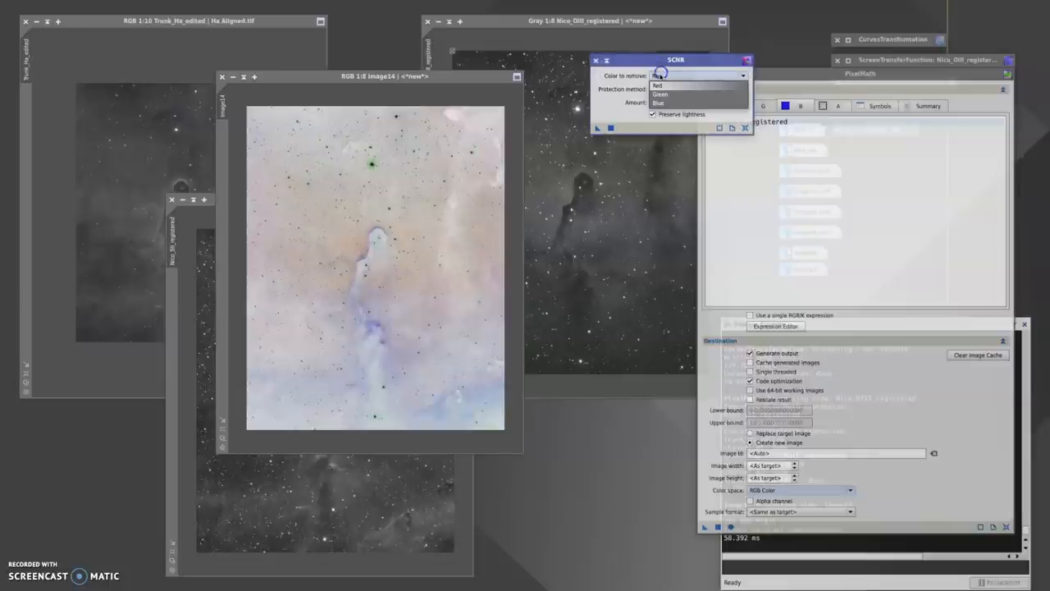
Step: Remove green from Image14 with SCNR at amount 0.60, then reapply at about 0.45
left_click(660, 93)
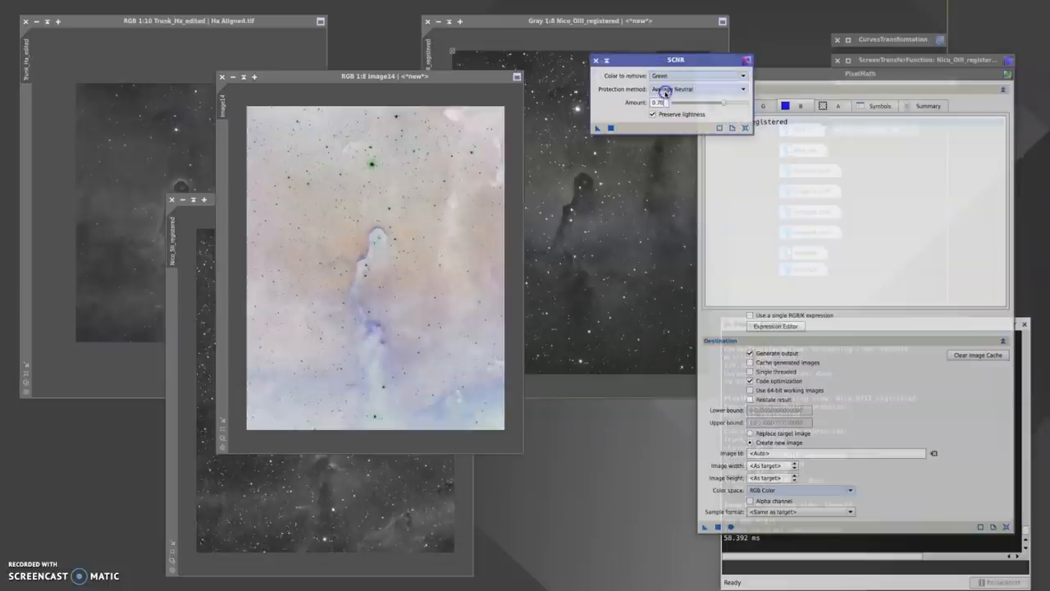
left_click_drag(698, 103, 717, 103)
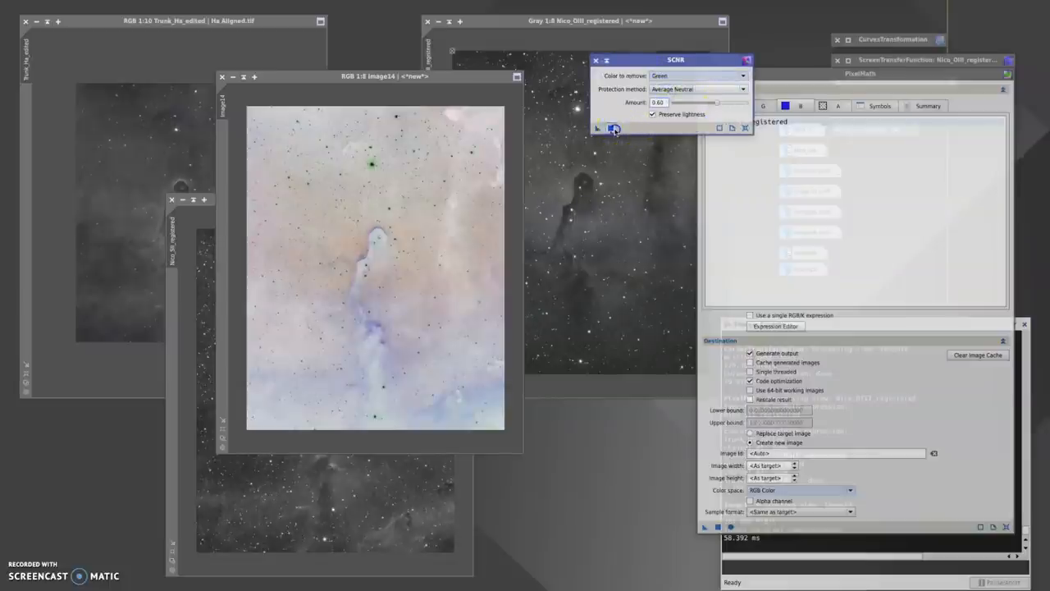
left_click(613, 129)
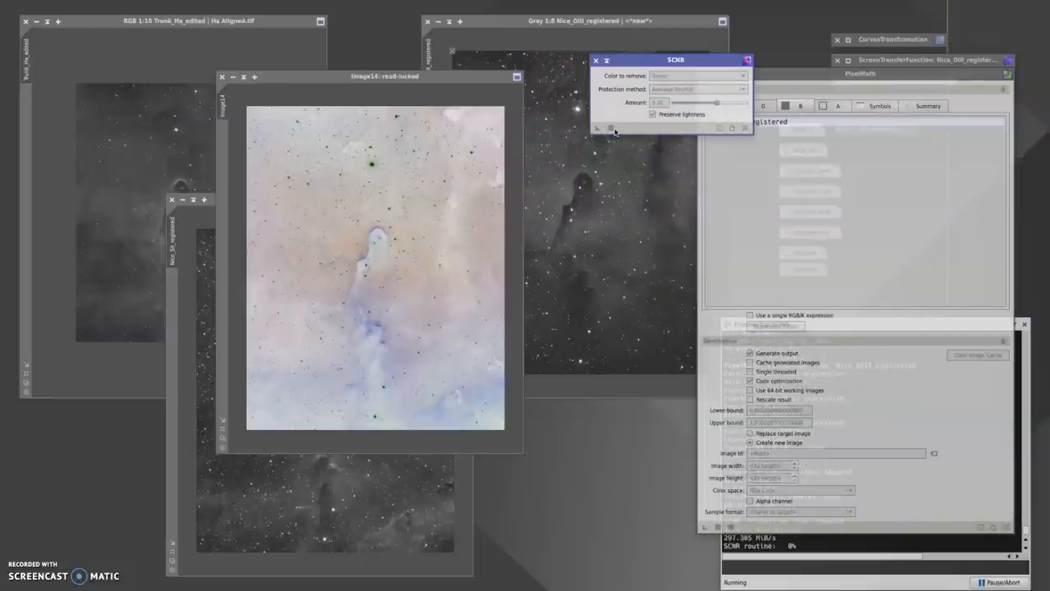
left_click(598, 128)
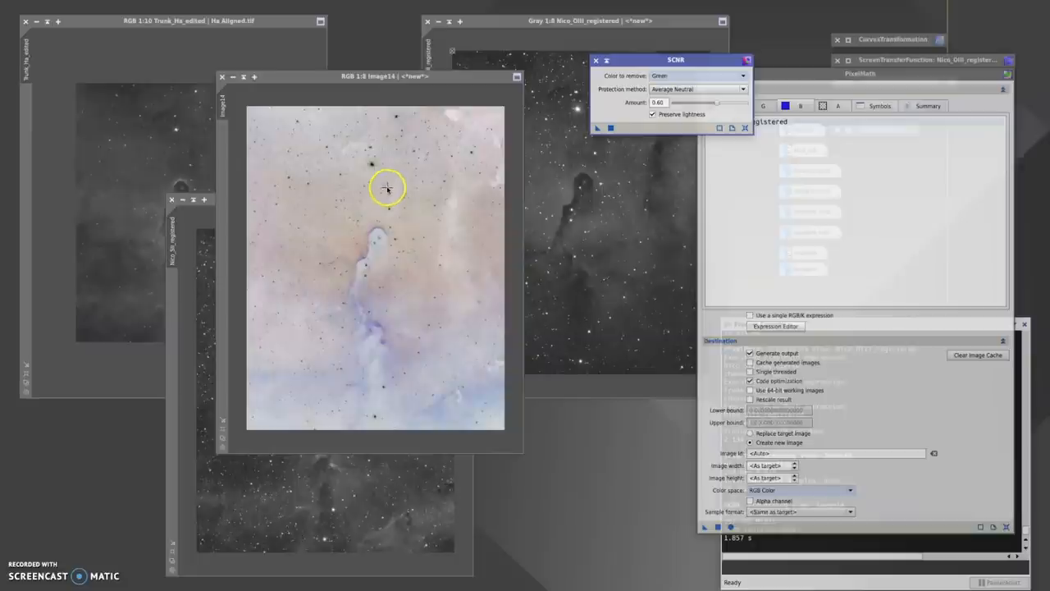
left_click_drag(698, 103, 703, 105)
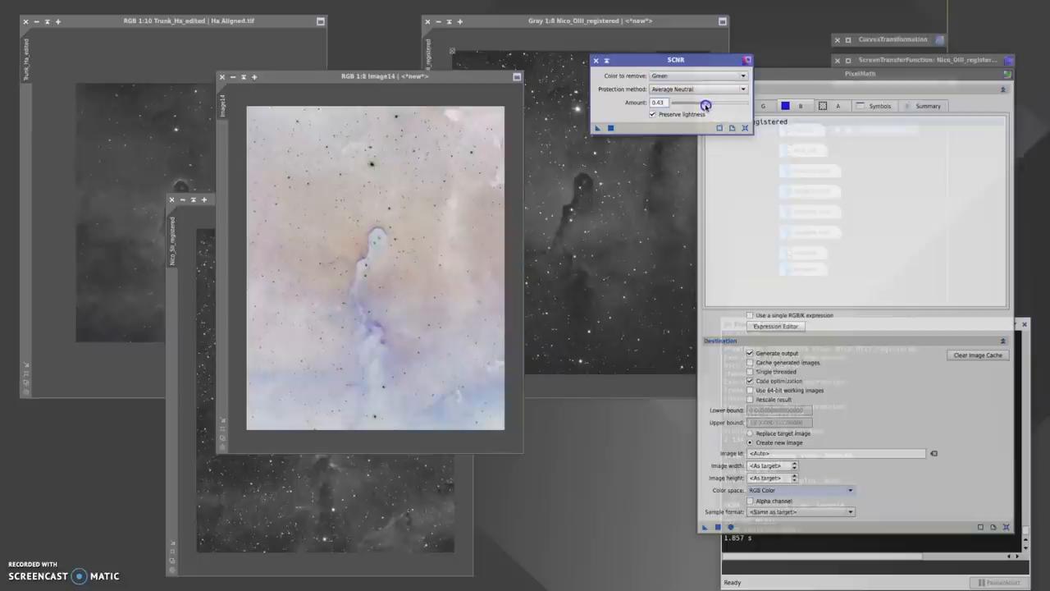
left_click(598, 128)
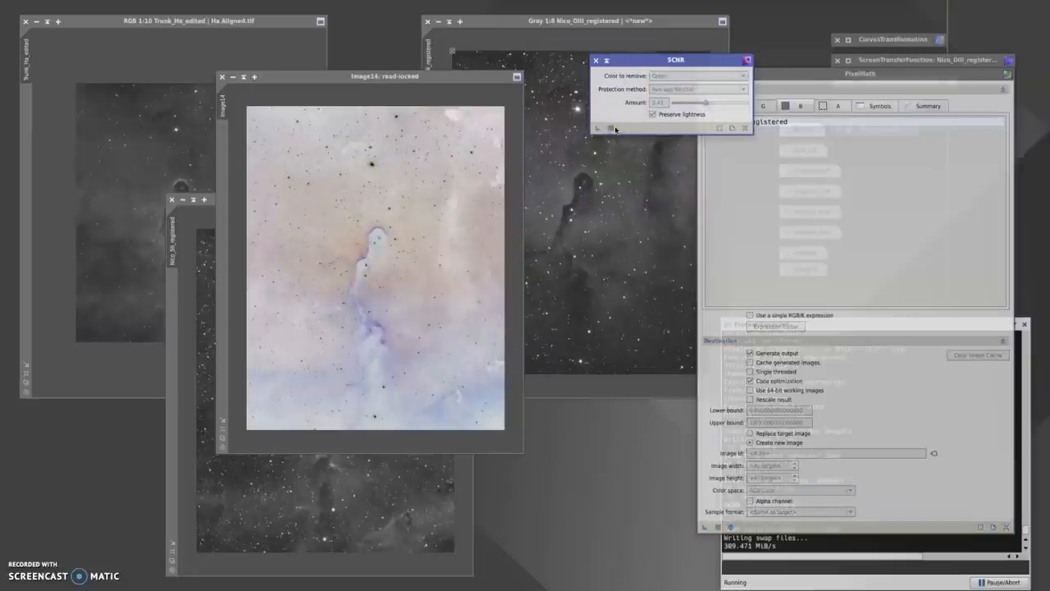